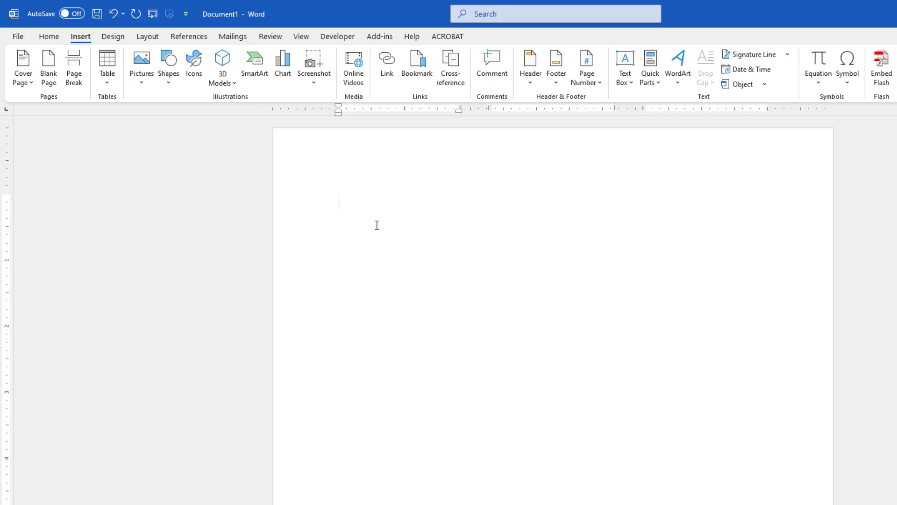
- Insert a one-row, six-column table from the Insert tab's table grid
click(107, 64)
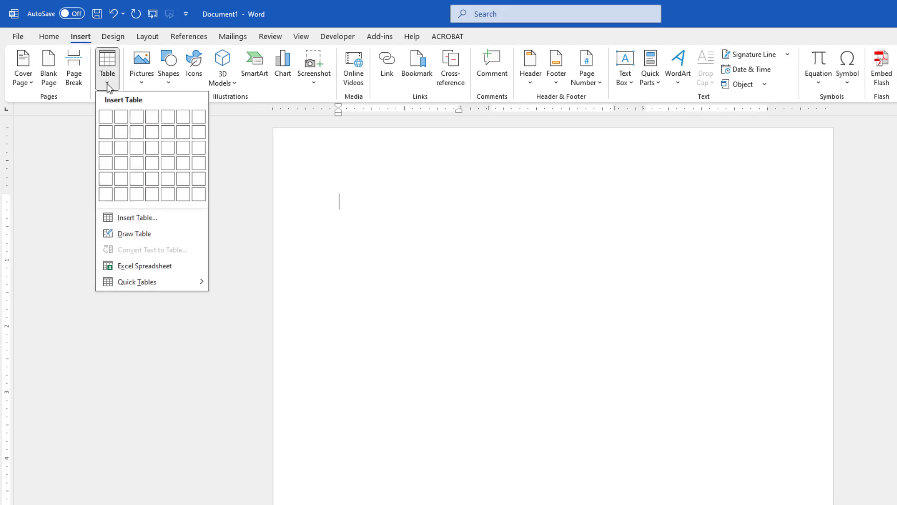
click(182, 116)
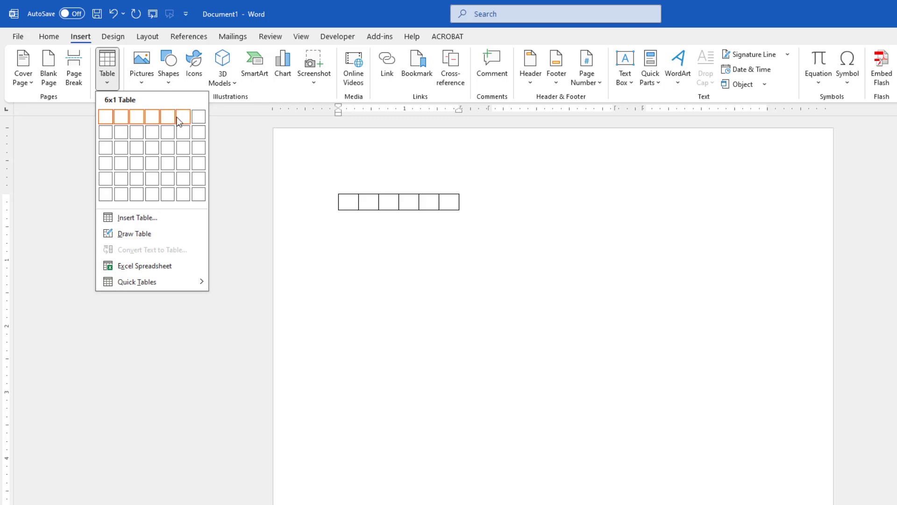
click(184, 116)
text(Title Here)
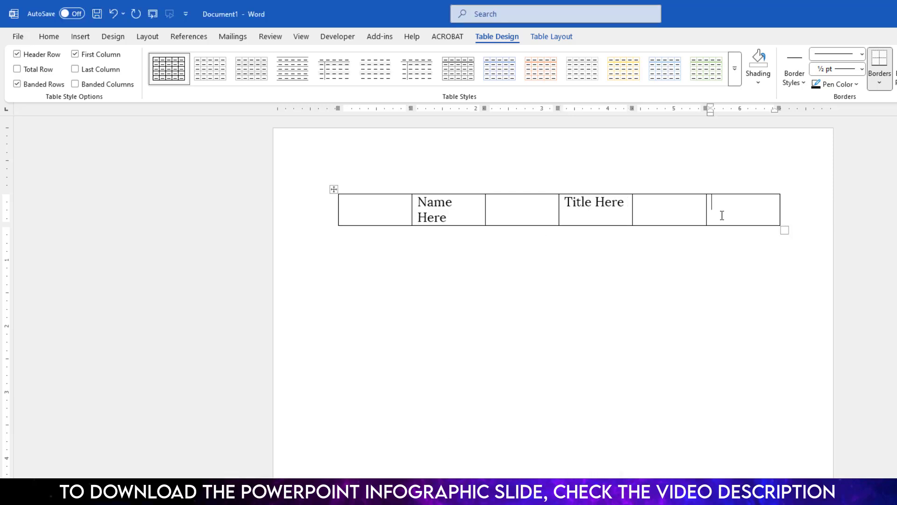
- Type 'Text Here' into the sixth table cell
text(Text Here)
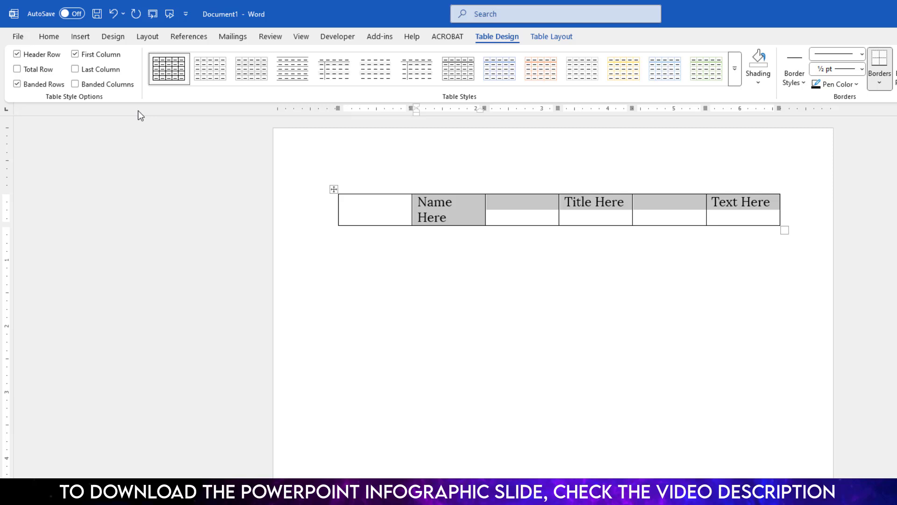
click(49, 36)
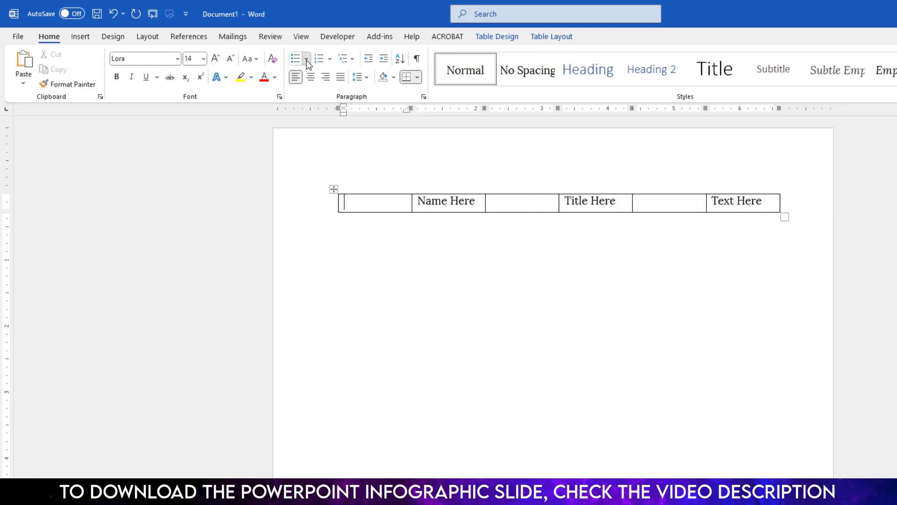
- Apply arrow bullets to the first, third and fifth cells and narrow those columns
click(295, 58)
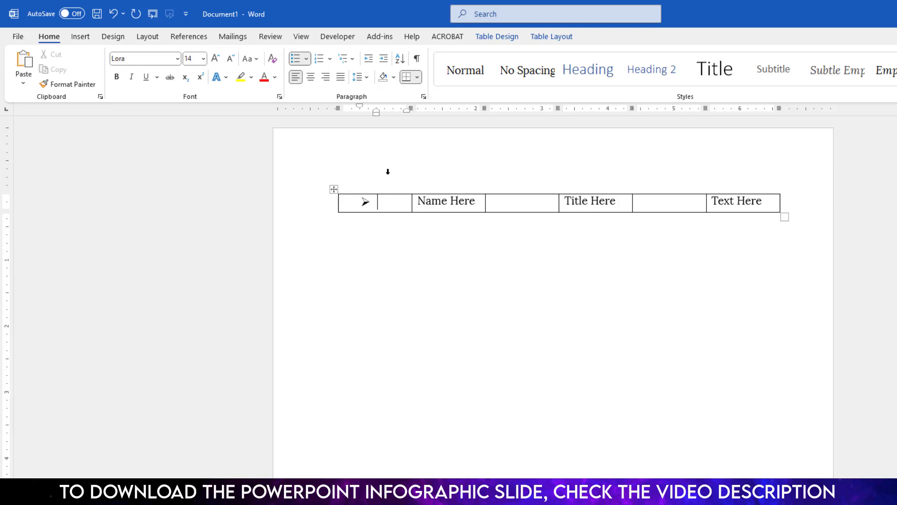
click(305, 59)
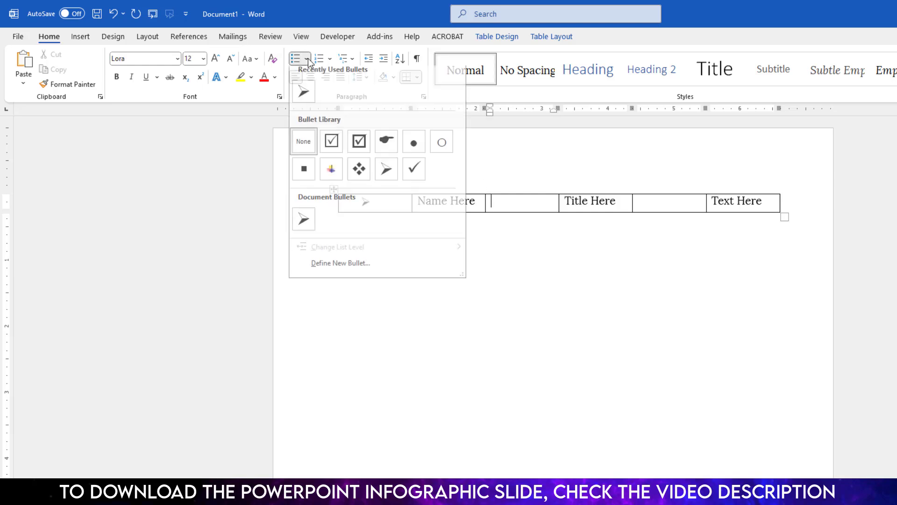
click(385, 168)
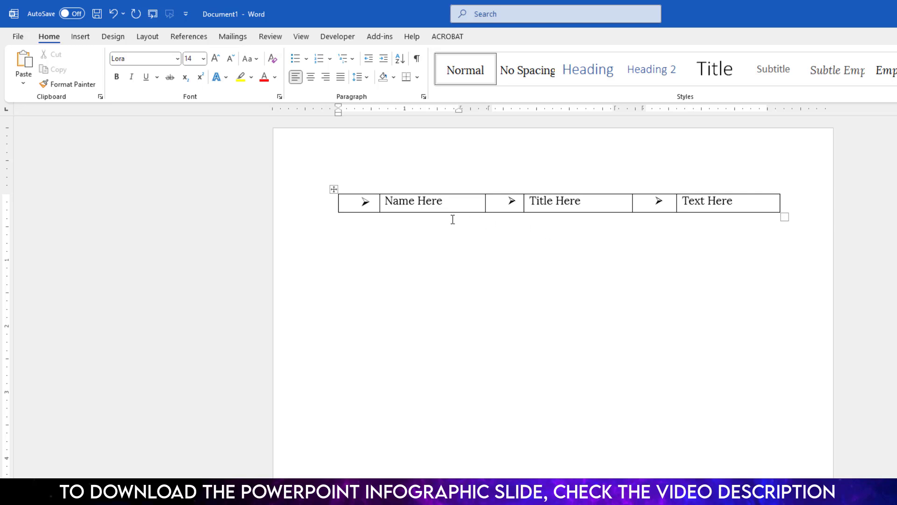
click(333, 188)
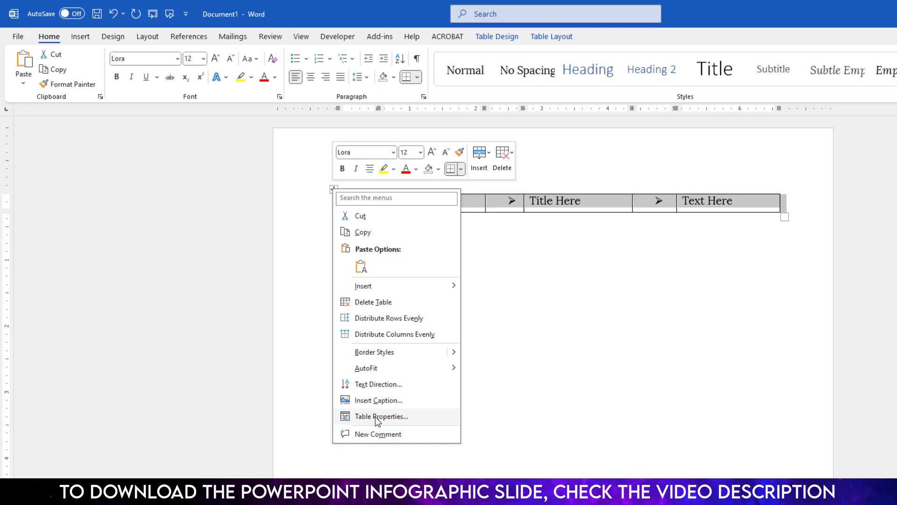
- Set the table borders to None in Table Properties' Borders and Shading
click(381, 416)
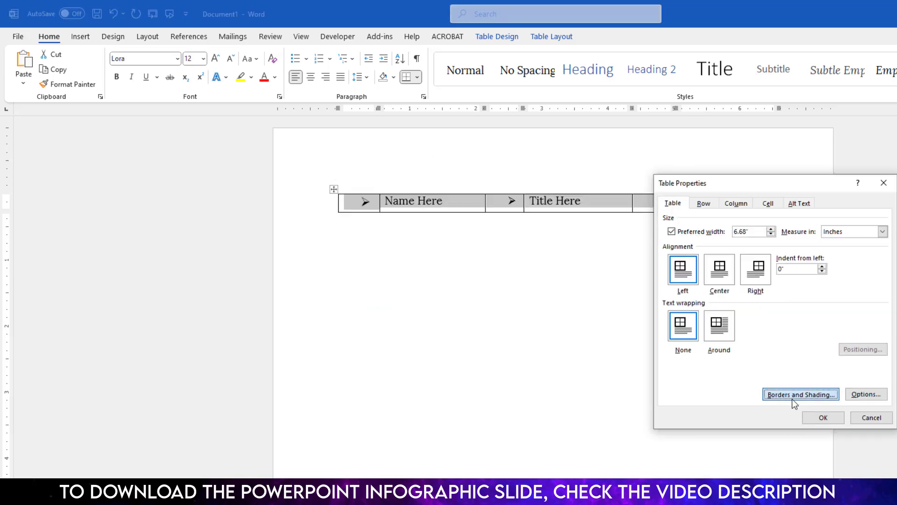
click(800, 394)
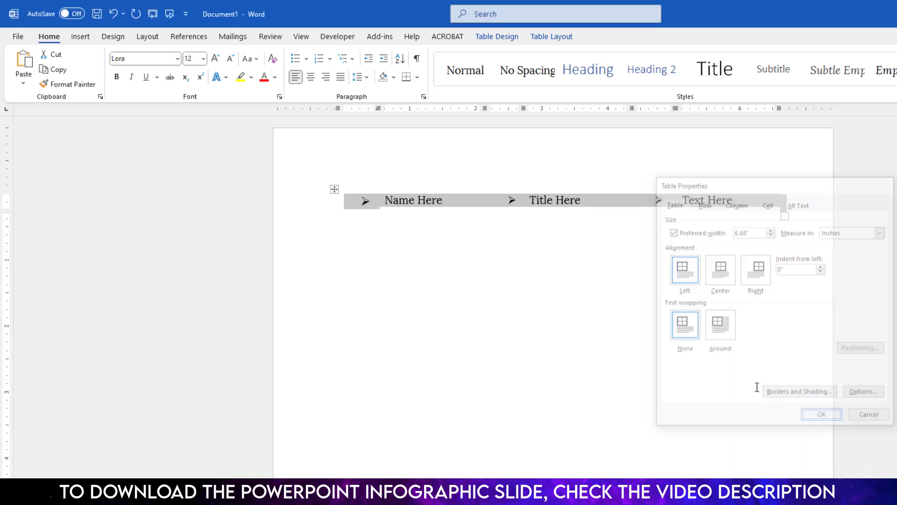
click(821, 414)
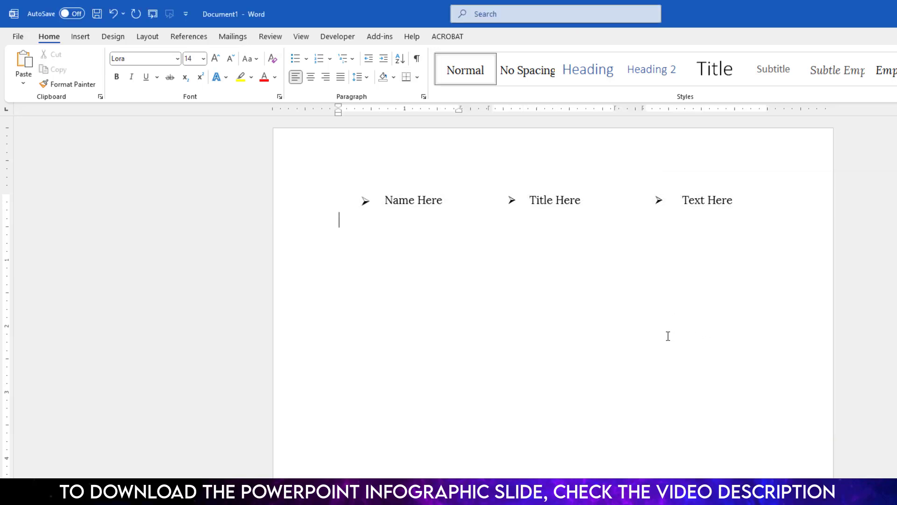